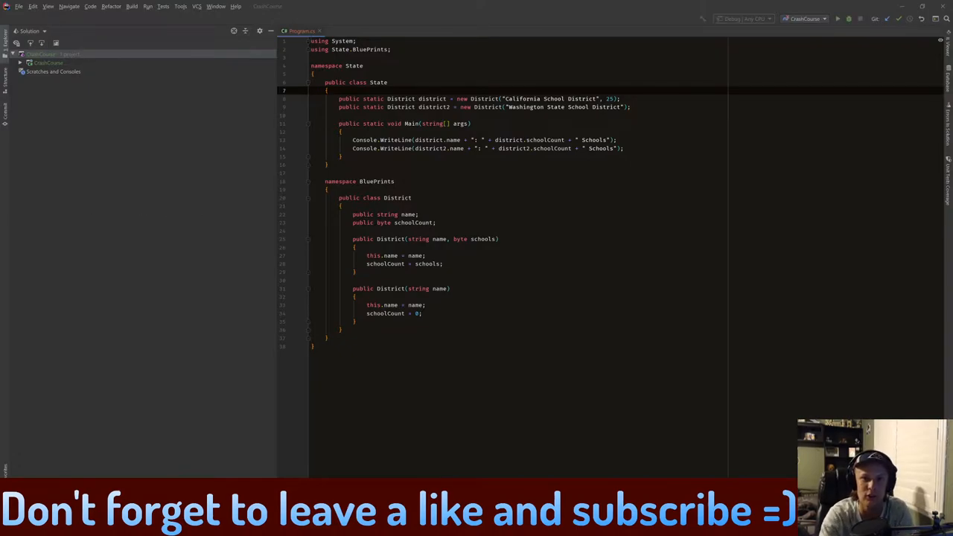
Step: Draft a public override string ToString signature, then rework Main to print the district object directly
{"action": "left_click", "coordinate": [396, 182]}
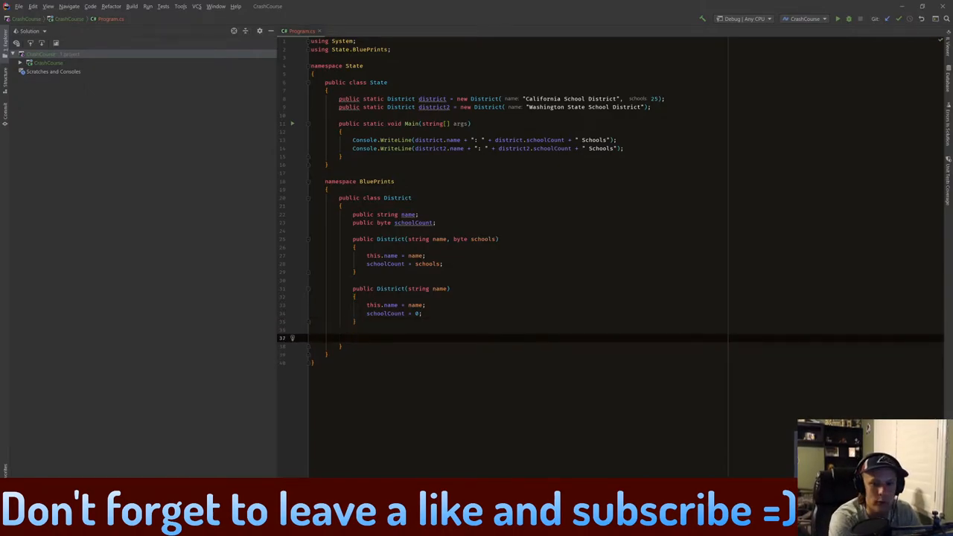
{"action": "type", "text": "p"}
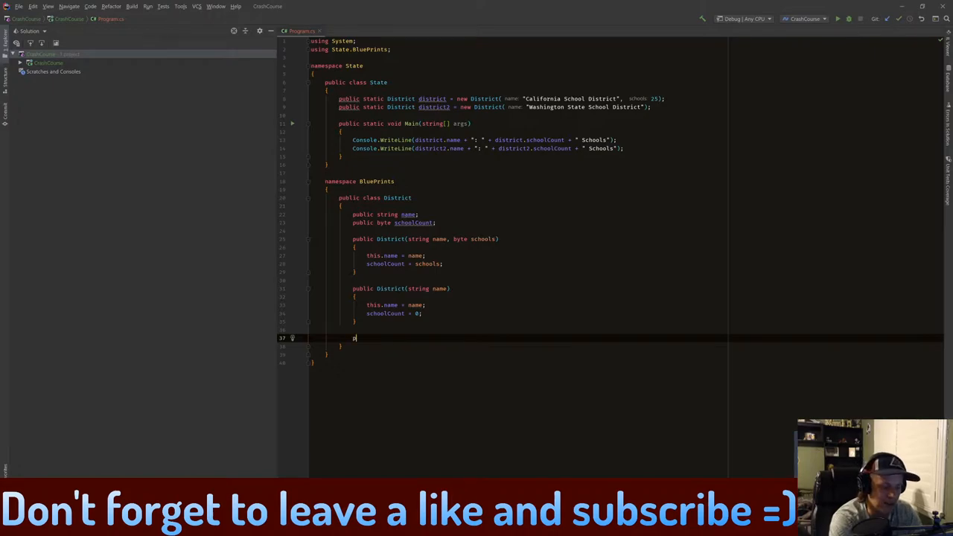
{"action": "type", "text": "ublic"}
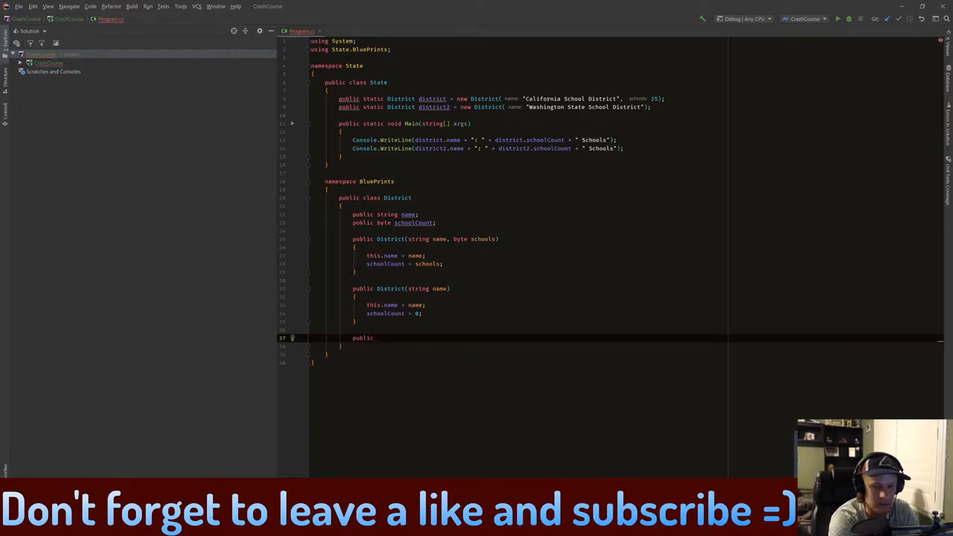
{"action": "type", "text": "string"}
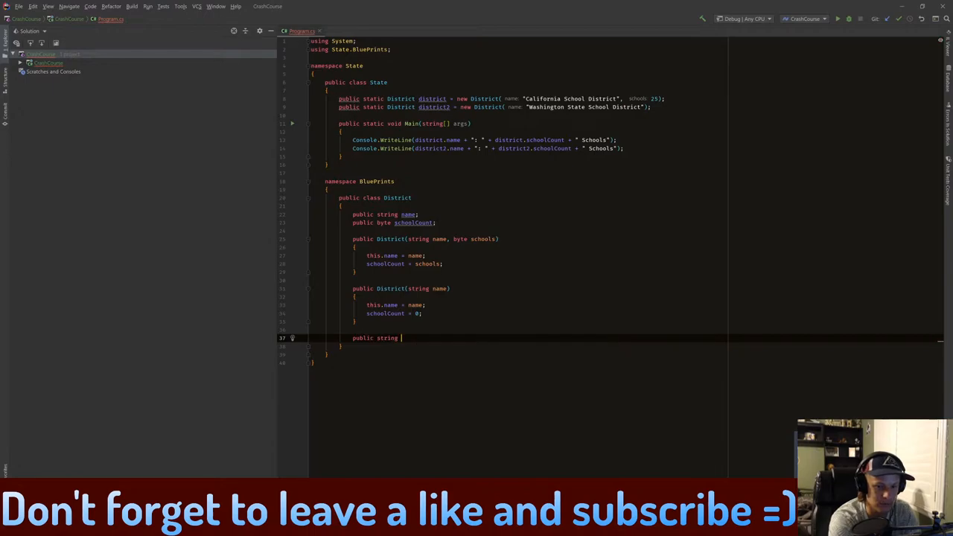
{"action": "type", "text": "ToString("}
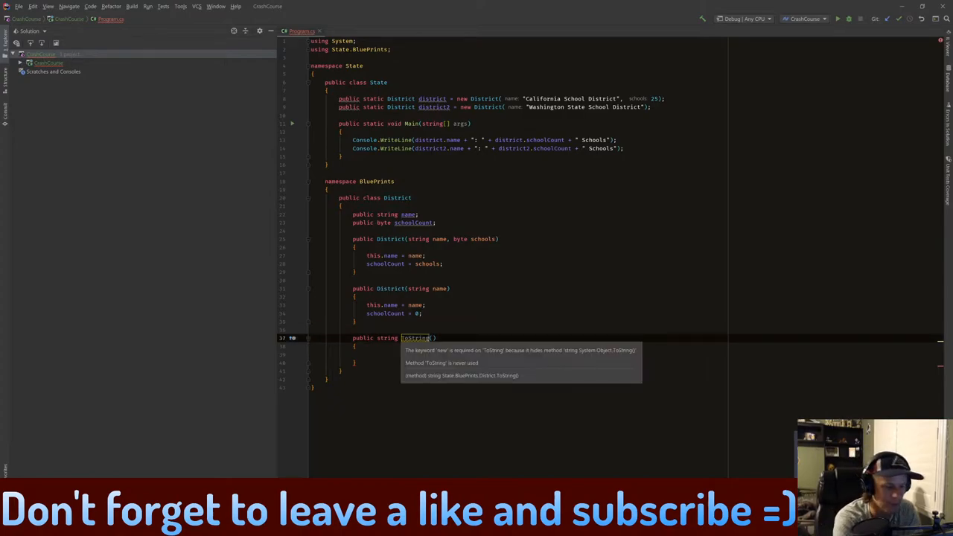
{"action": "type", "text": "override"}
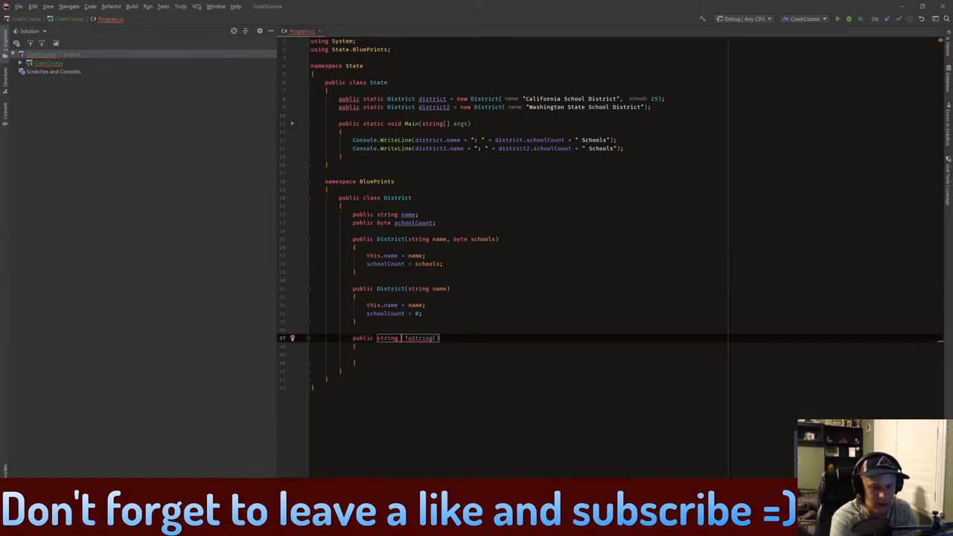
{"action": "type", "text": "override"}
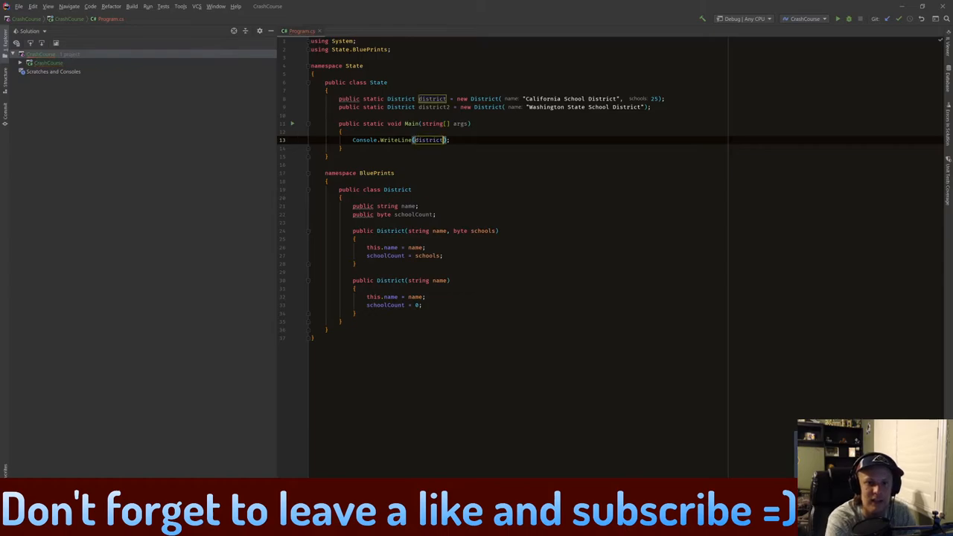
Step: Change the Main output to Console.WriteLine(district.ToString())
{"action": "type", "text": ".ToString()"}
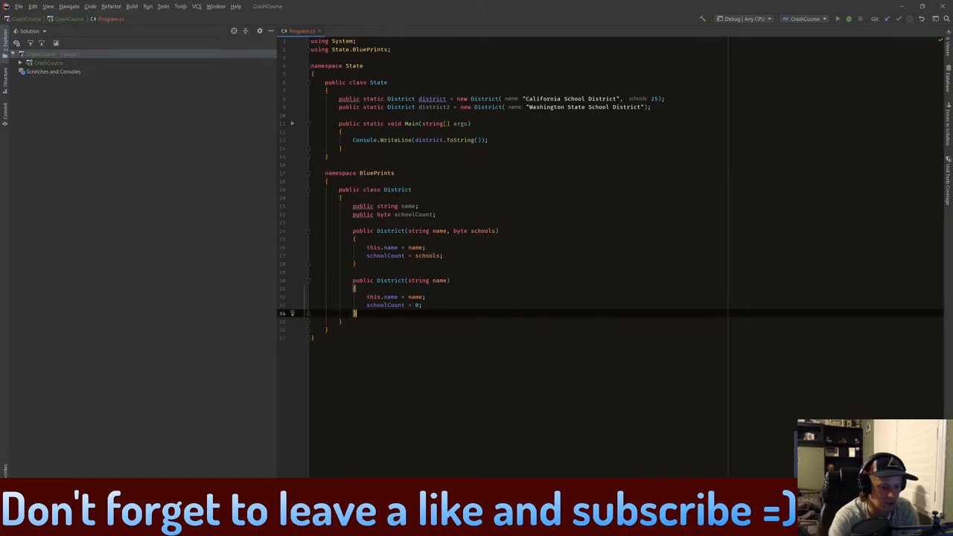
Step: Add public override string ToString() to District returning an interpolated "The School District: " string
{"action": "type", "text": "public d"}
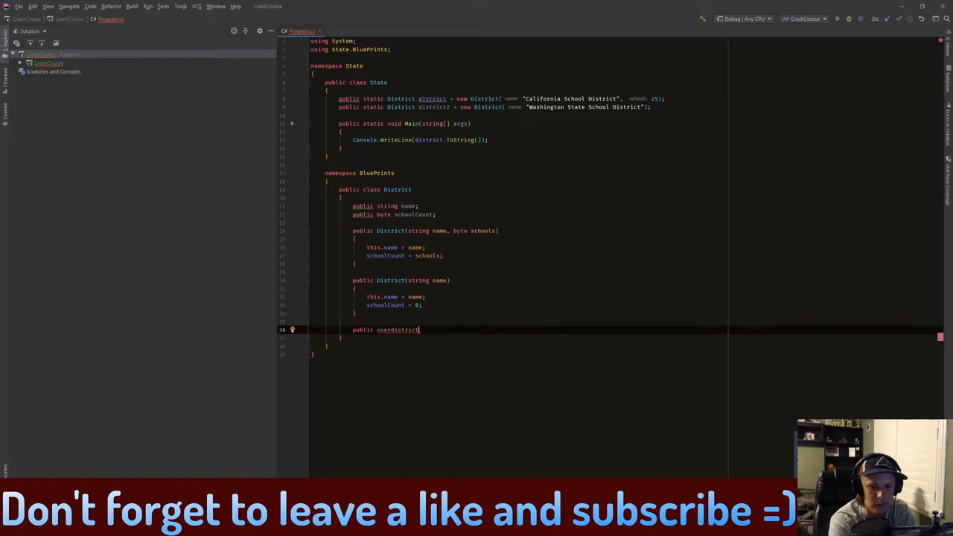
{"action": "type", "text": "override"}
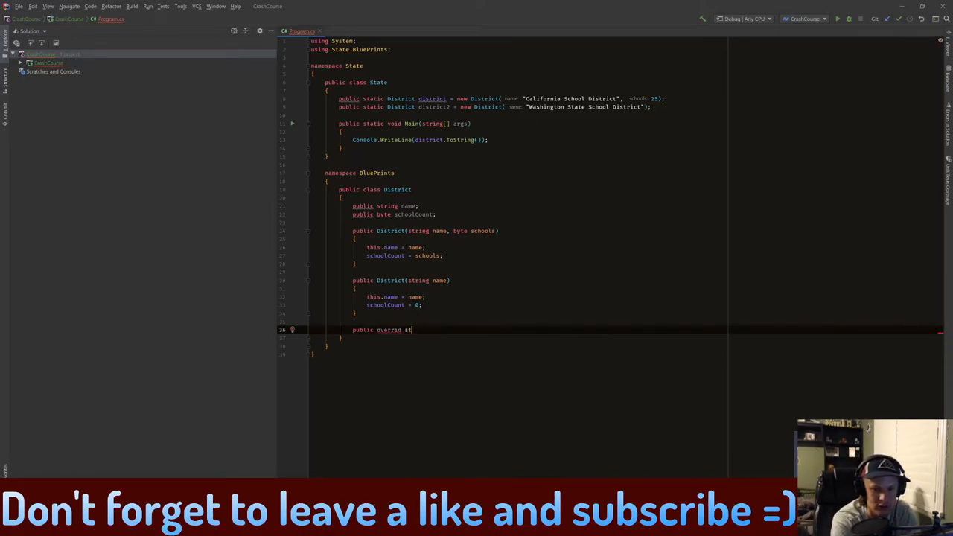
{"action": "type", "text": "ring To"}
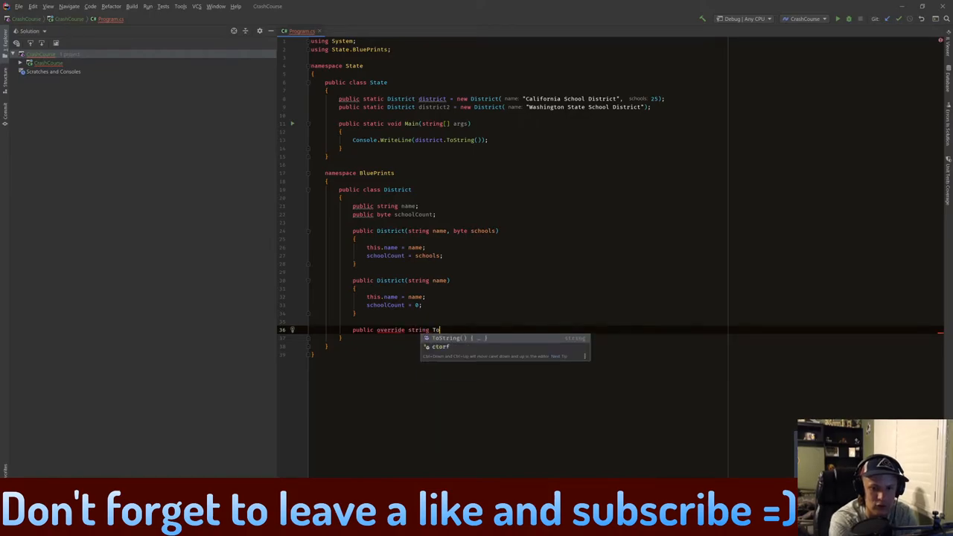
{"action": "key", "text": "Tab"}
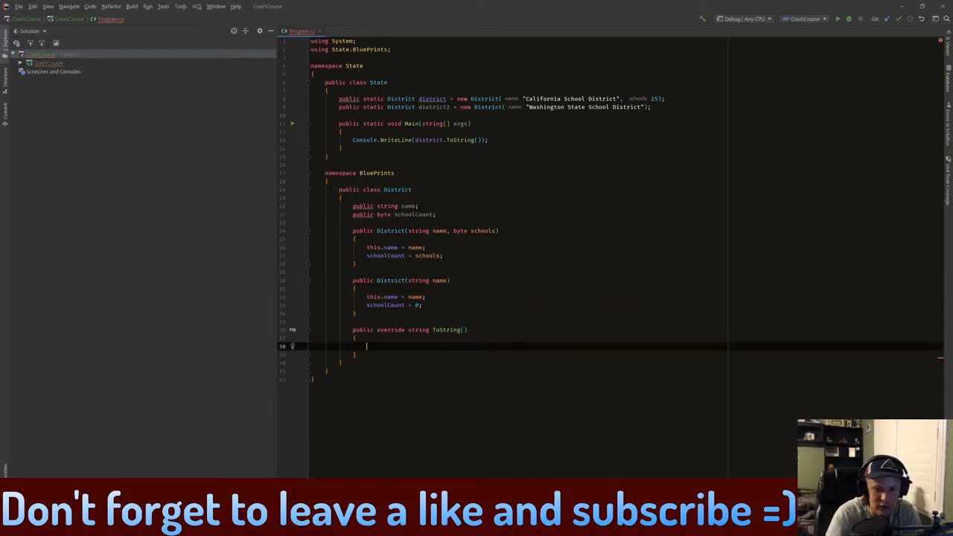
{"action": "type", "text": "return"}
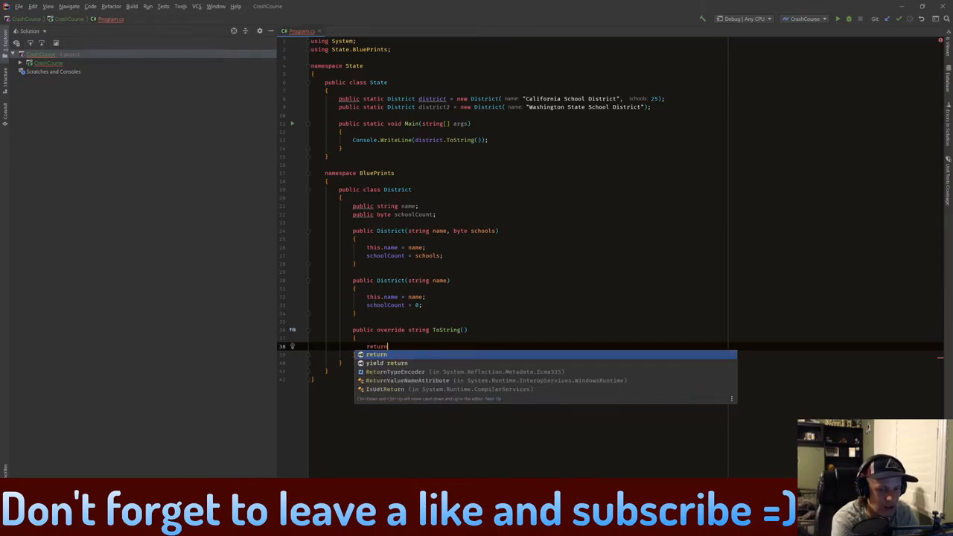
{"action": "type", "text": "\"\";"}
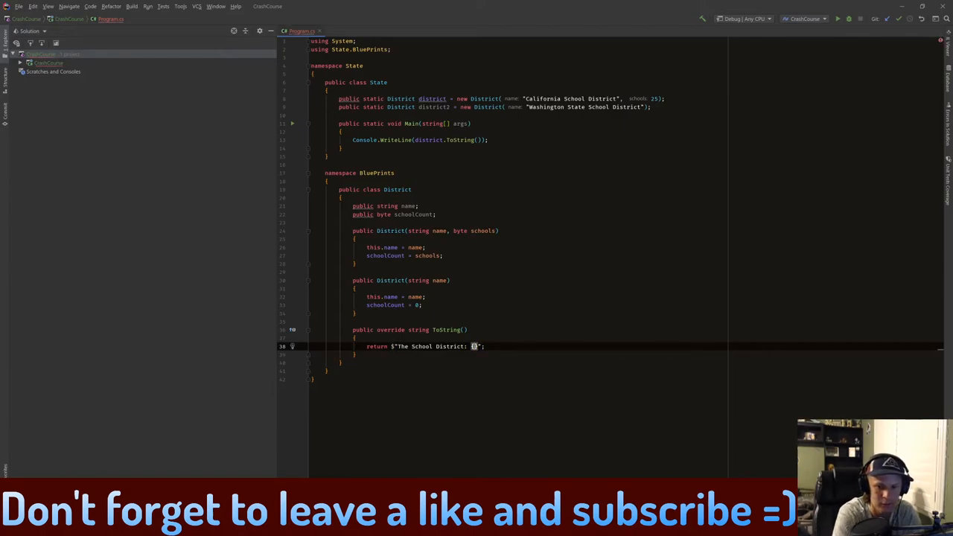
Step: Complete the return as $"The School District: {name} has {schoolCount} Schools!"
{"action": "type", "text": "name"}
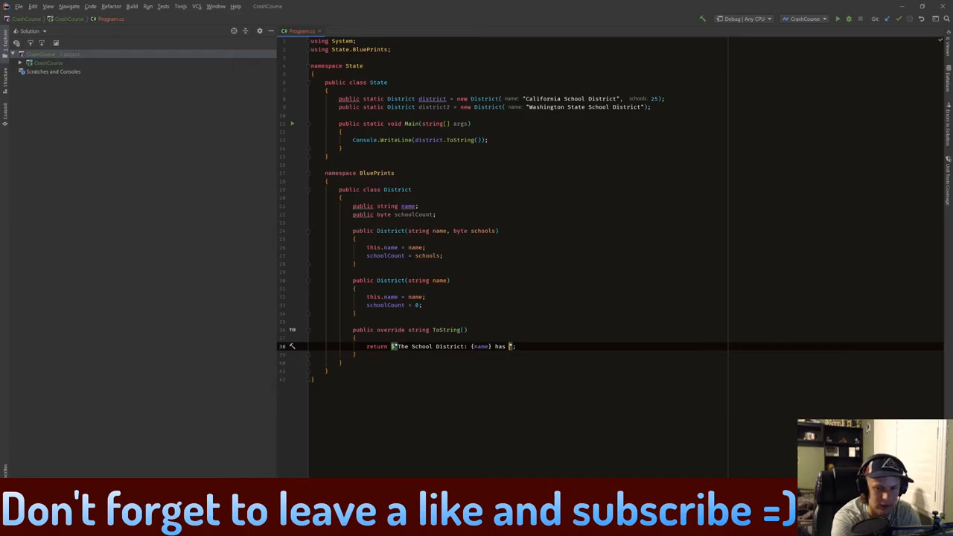
{"action": "type", "text": "schoolCount}"}
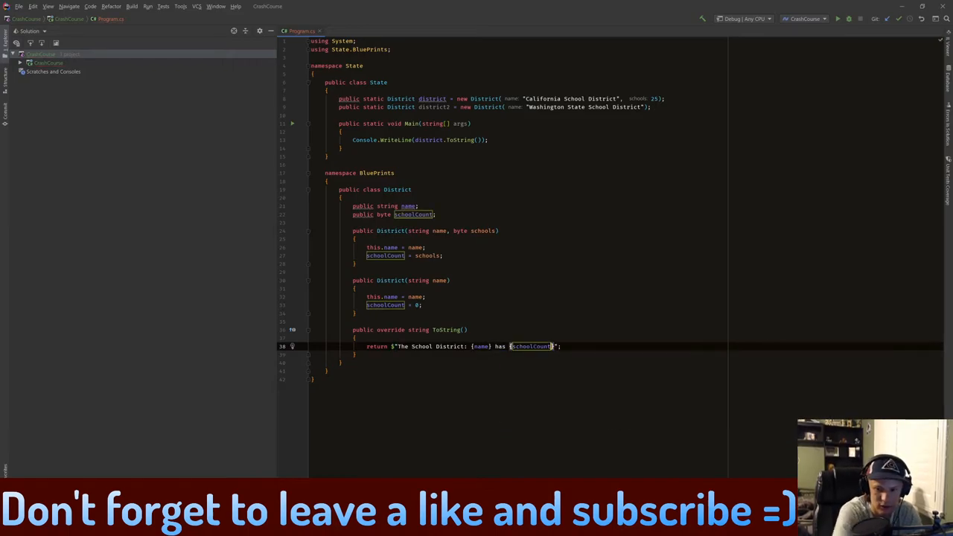
{"action": "type", "text": "Schools!"}
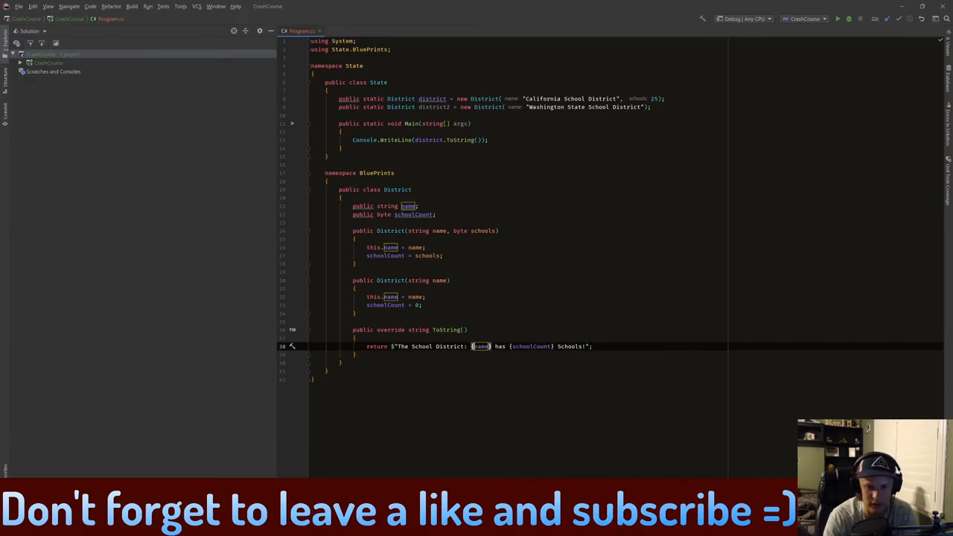
{"action": "mouse_move", "coordinate": [481, 345]}
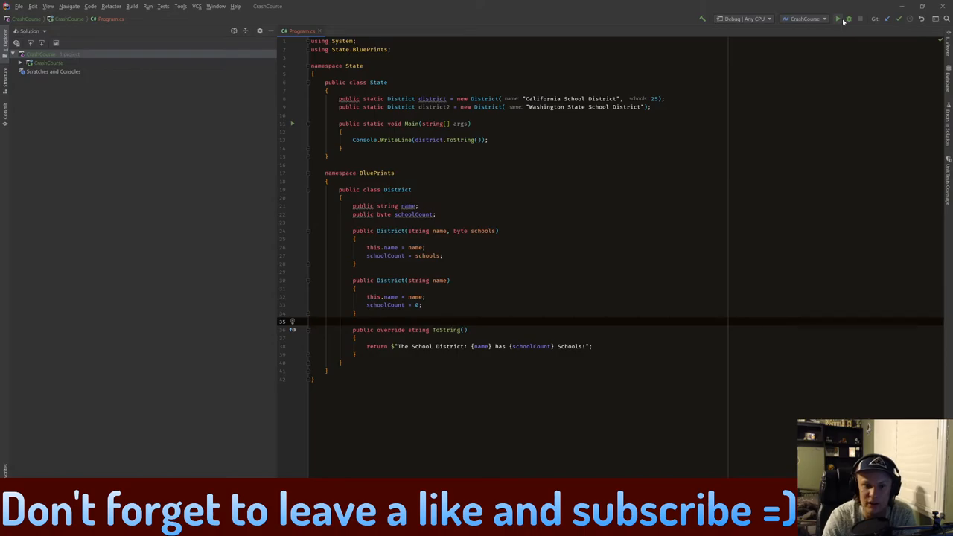
Step: Run the program twice to see both districts' summaries showing 25 and 0 schools in the console
{"action": "left_click", "coordinate": [837, 18]}
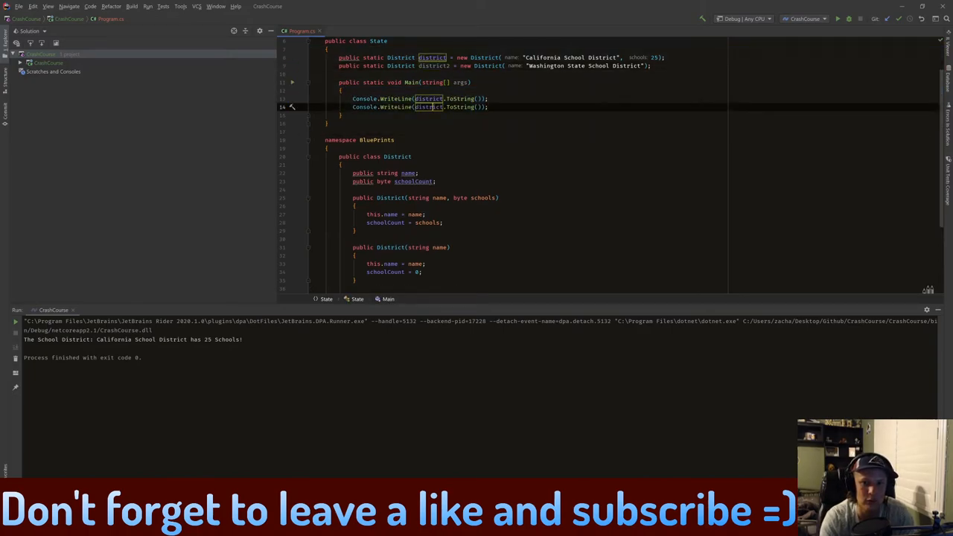
{"action": "left_click", "coordinate": [836, 18]}
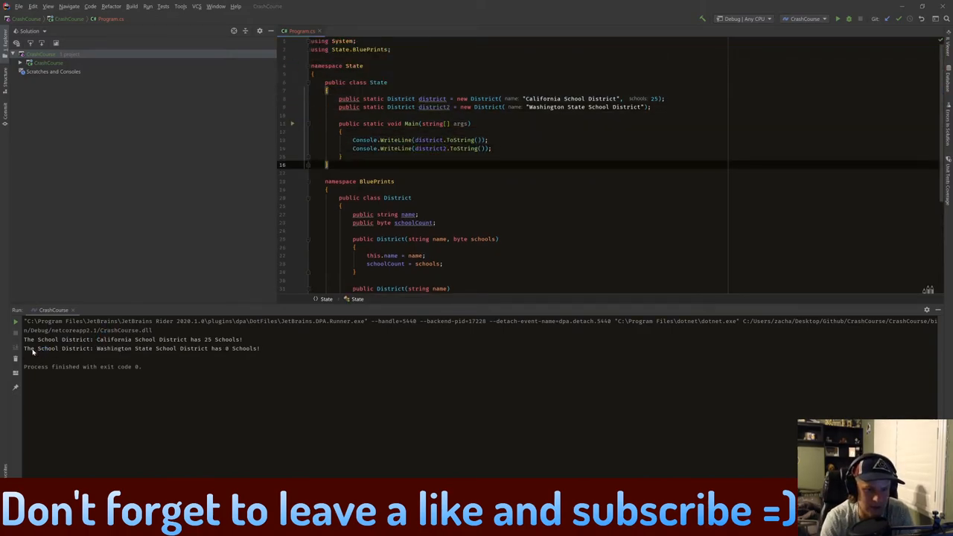
{"action": "mouse_move", "coordinate": [184, 355]}
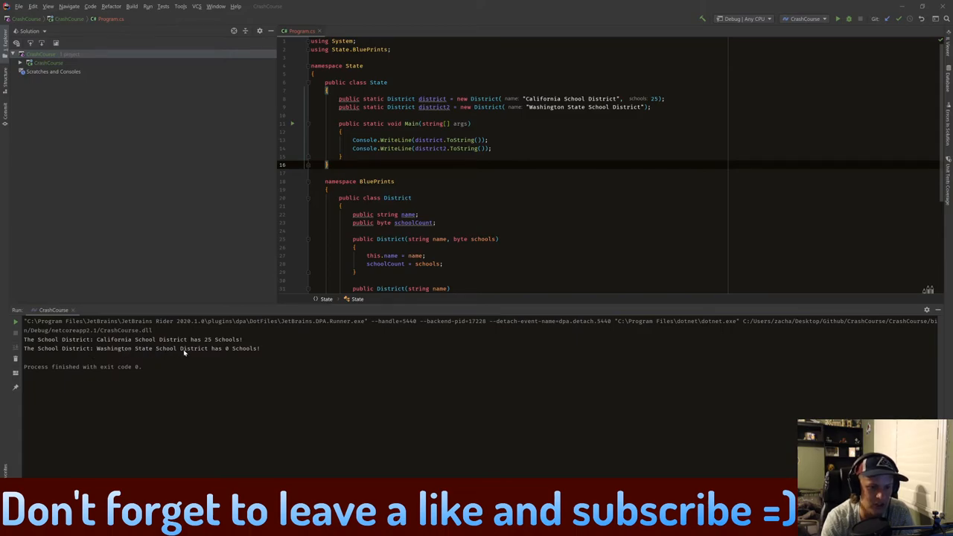
{"action": "mouse_move", "coordinate": [264, 349]}
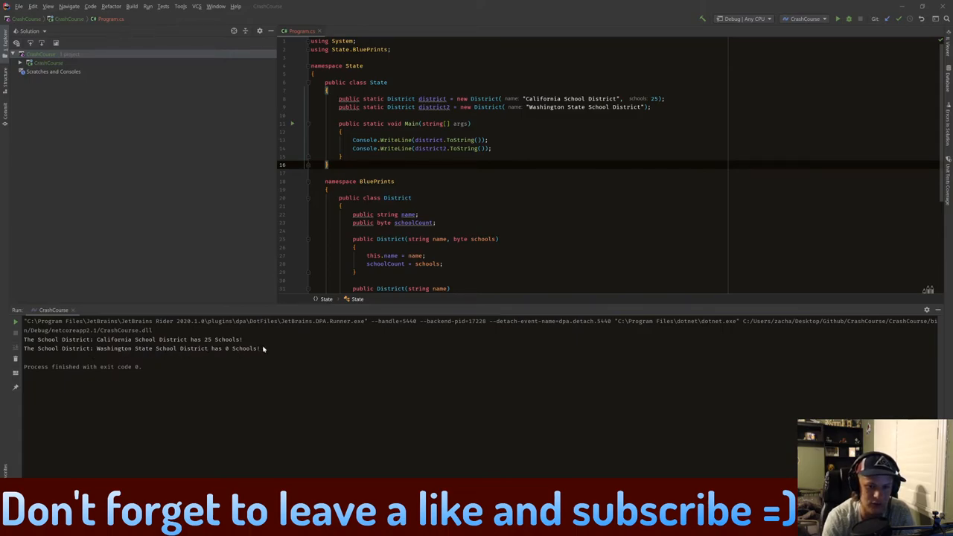
{"action": "scroll", "scroll_direction": "down", "scroll_amount": 3}
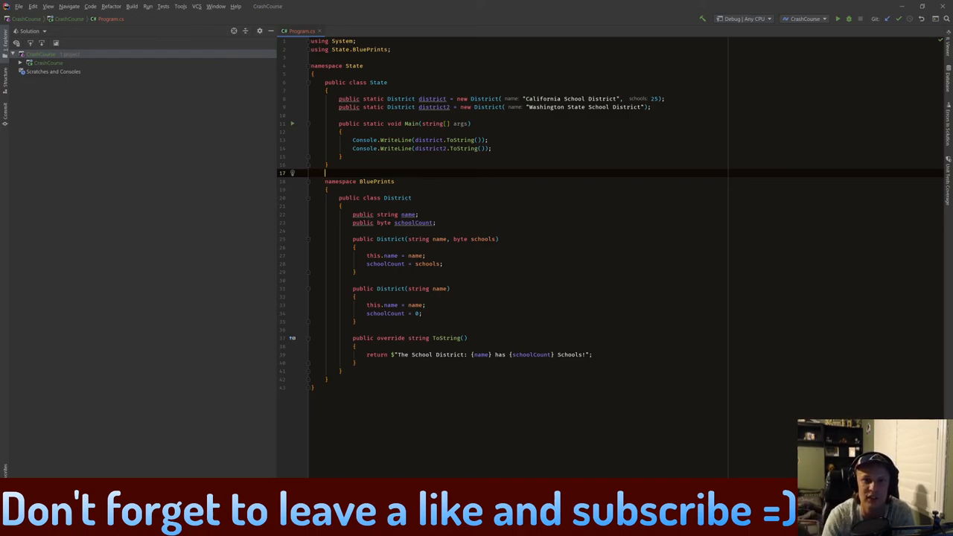
{"action": "mouse_move", "coordinate": [433, 107]}
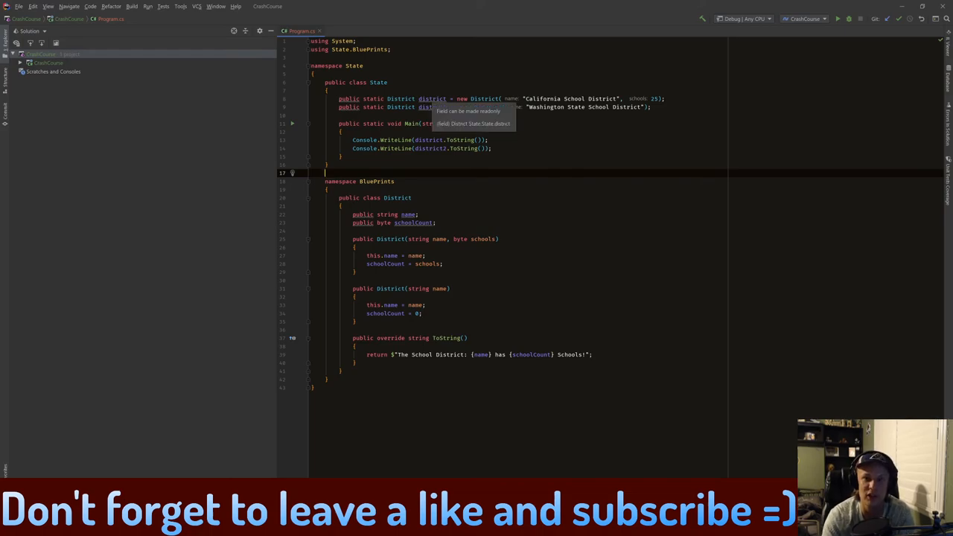